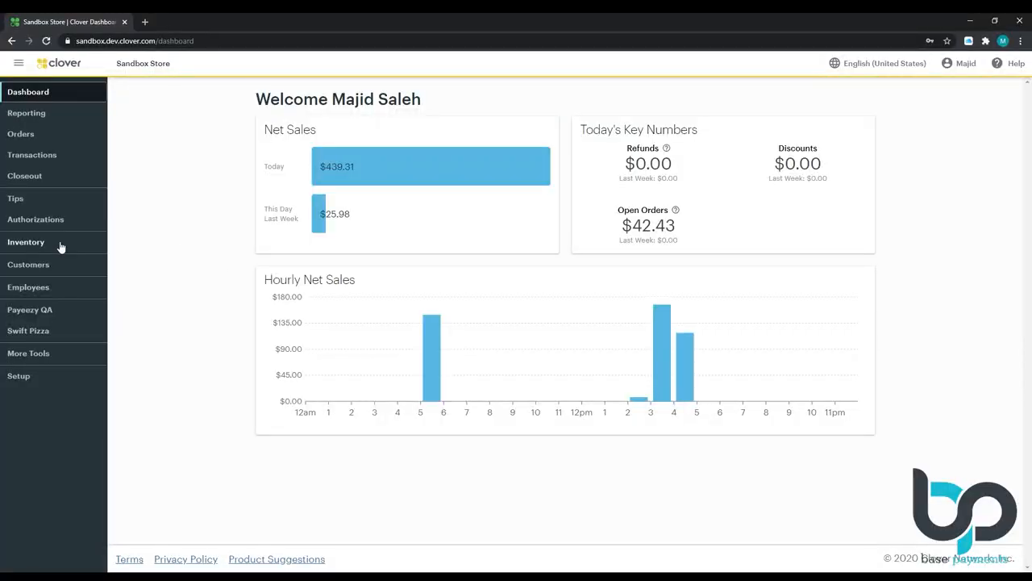
Add a new inventory label named 'Kitchen Printer' under Inventory > Labels and save it.
left_click(26, 242)
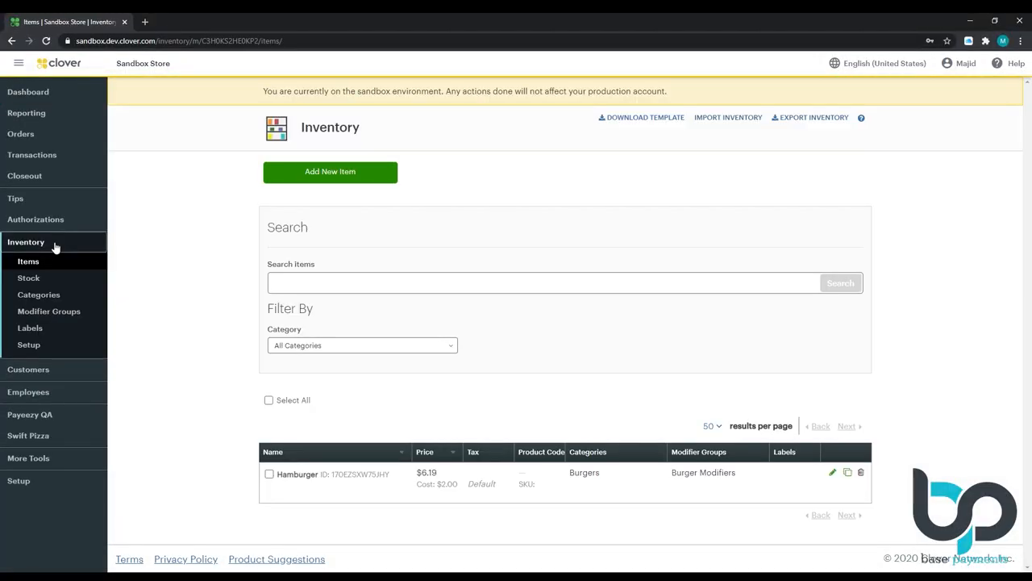
mouse_move(32, 327)
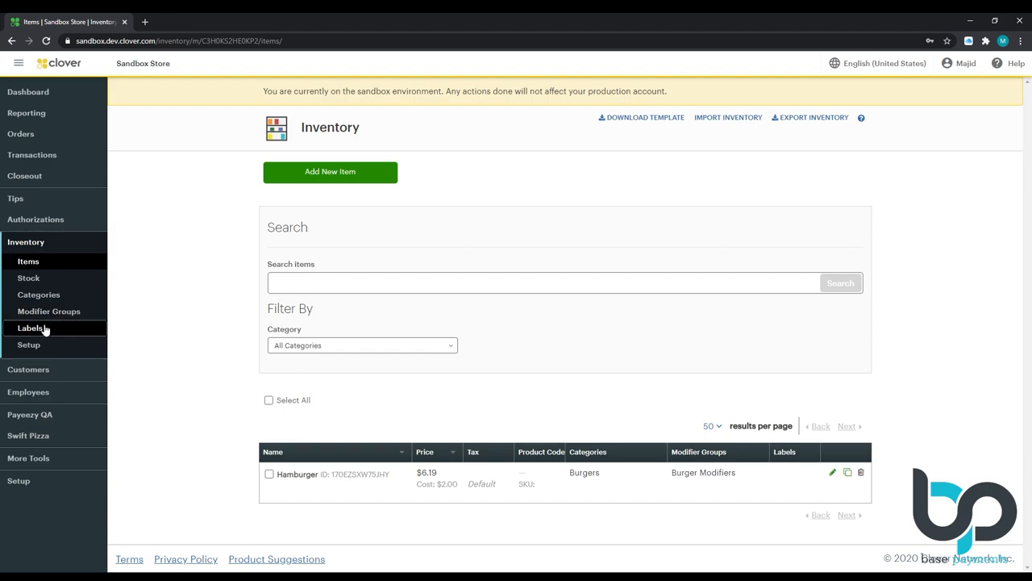
left_click(30, 327)
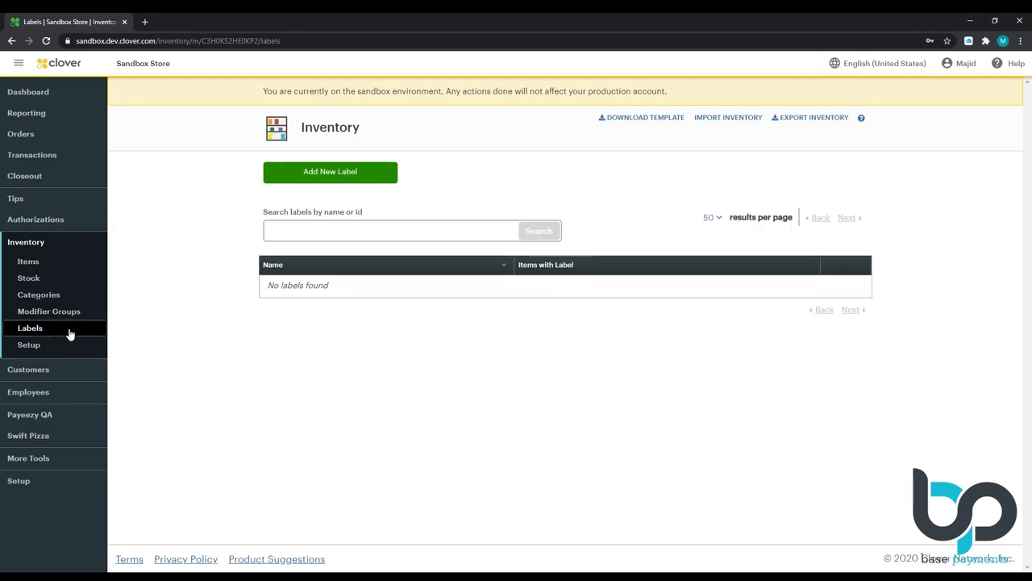
mouse_move(330, 171)
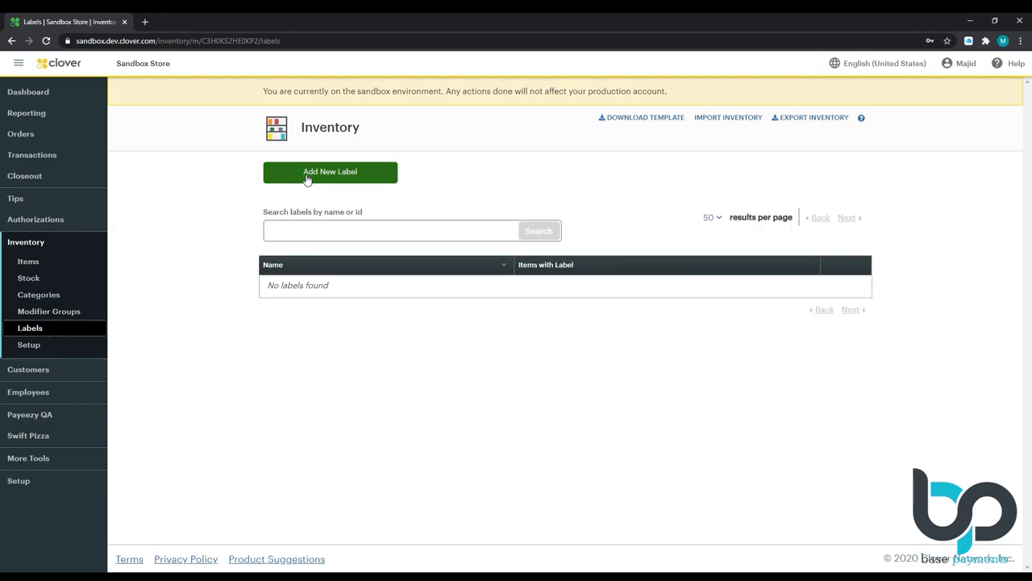
left_click(329, 171)
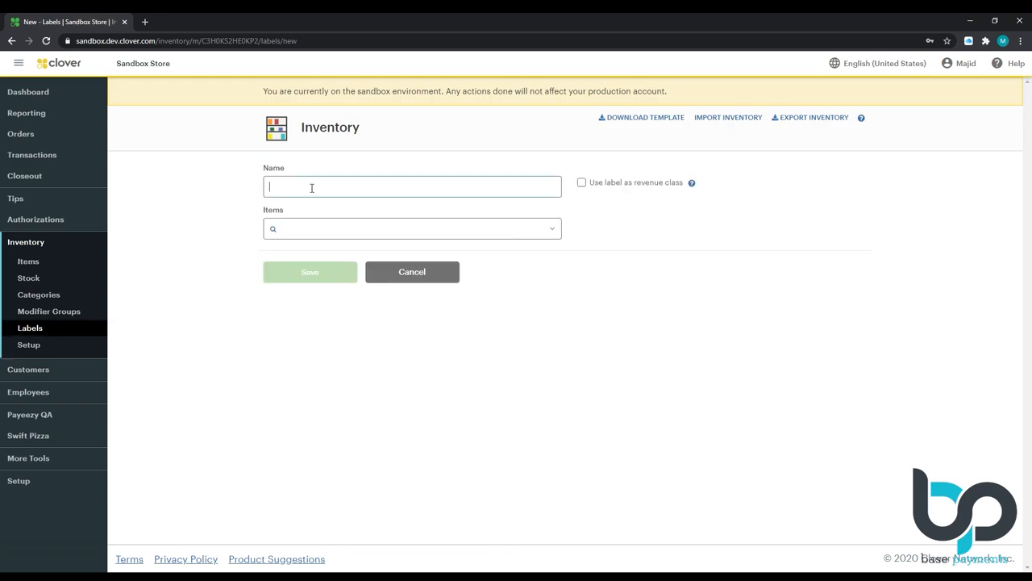
type("Kitch")
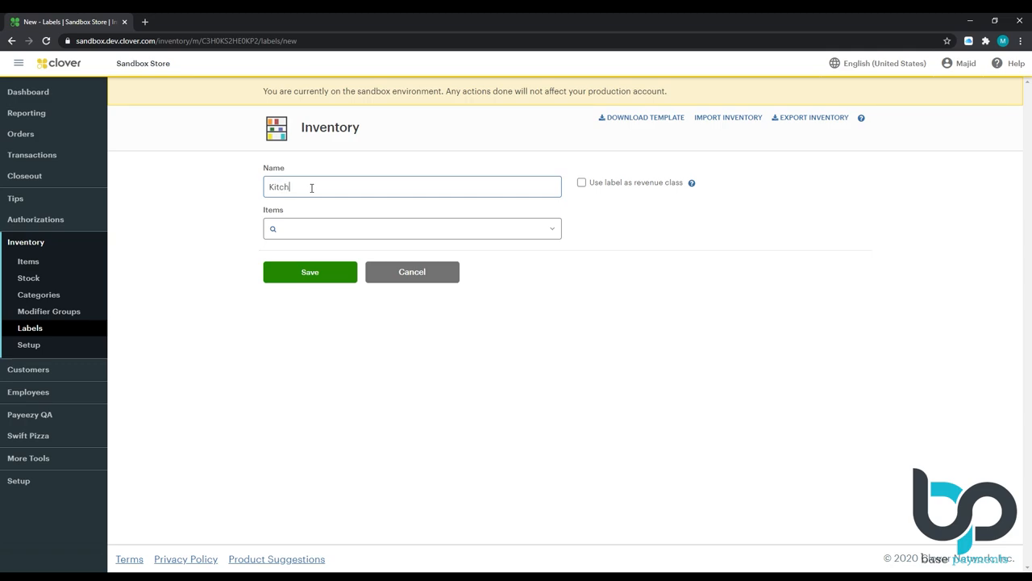
type("en Printer")
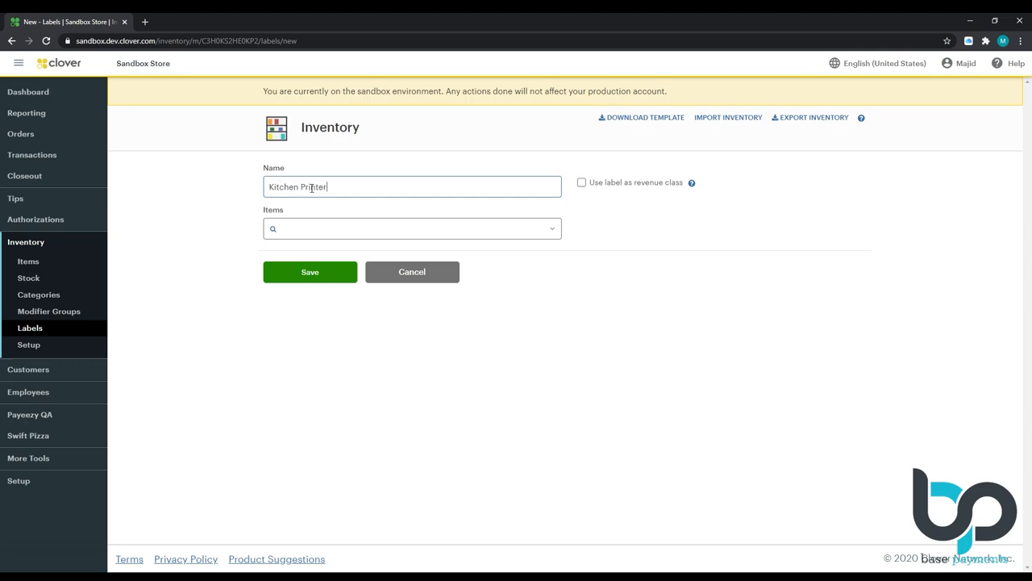
mouse_move(313, 251)
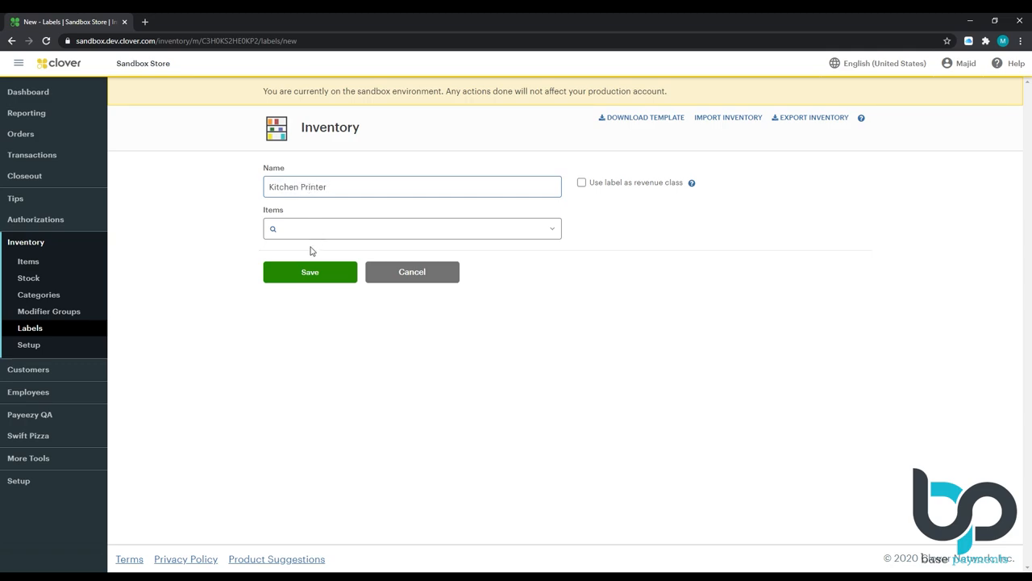
left_click(310, 272)
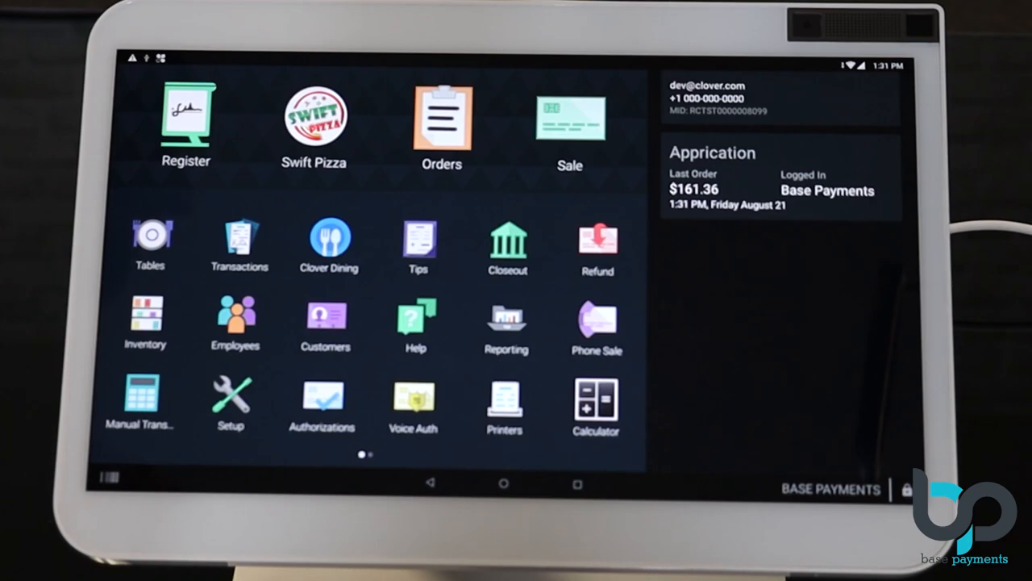
Launch the Inventory app from the Clover Station home screen.
left_click(146, 323)
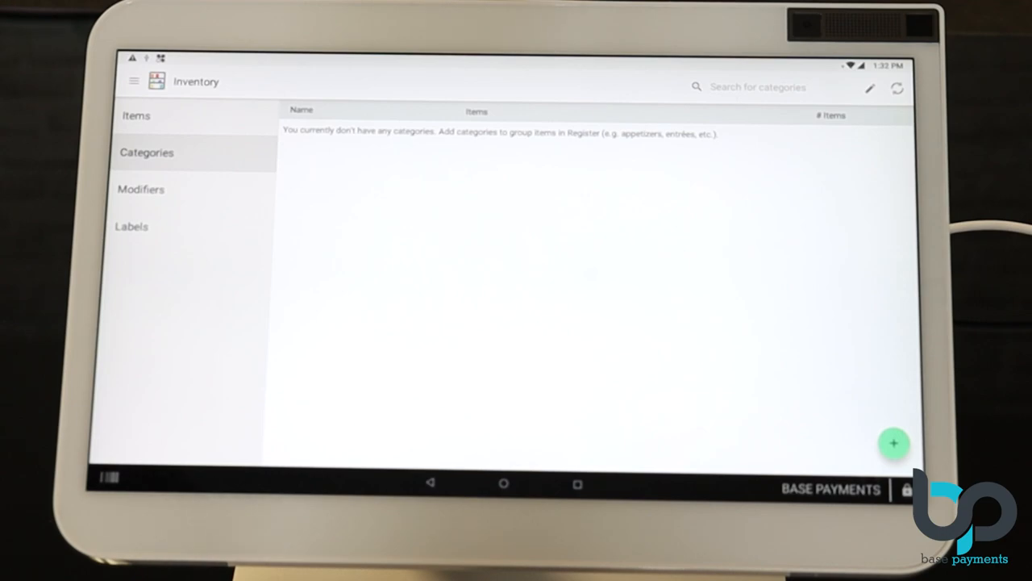
Create a new inventory category named 'Burgers' and confirm it.
left_click(894, 443)
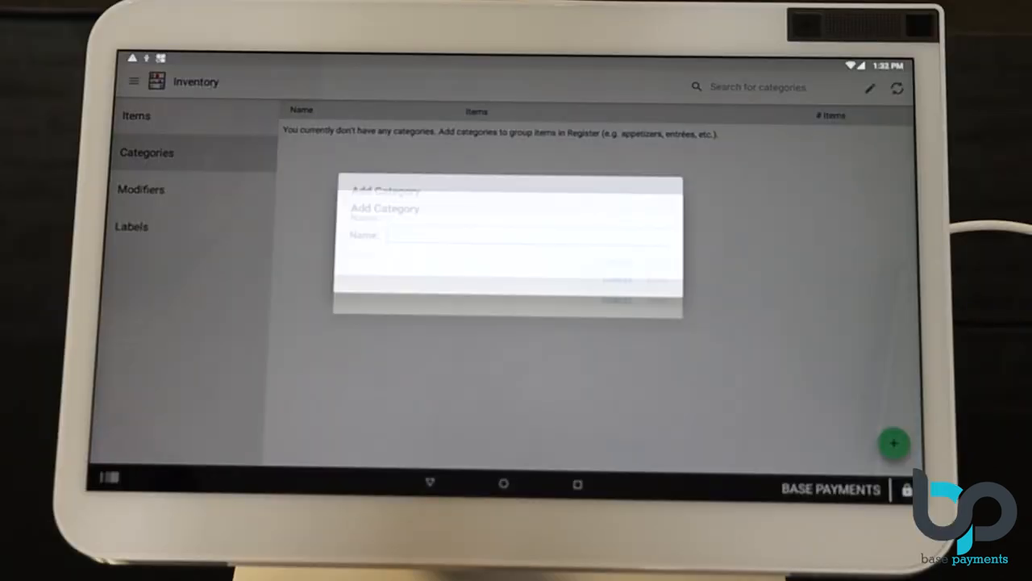
left_click(524, 234)
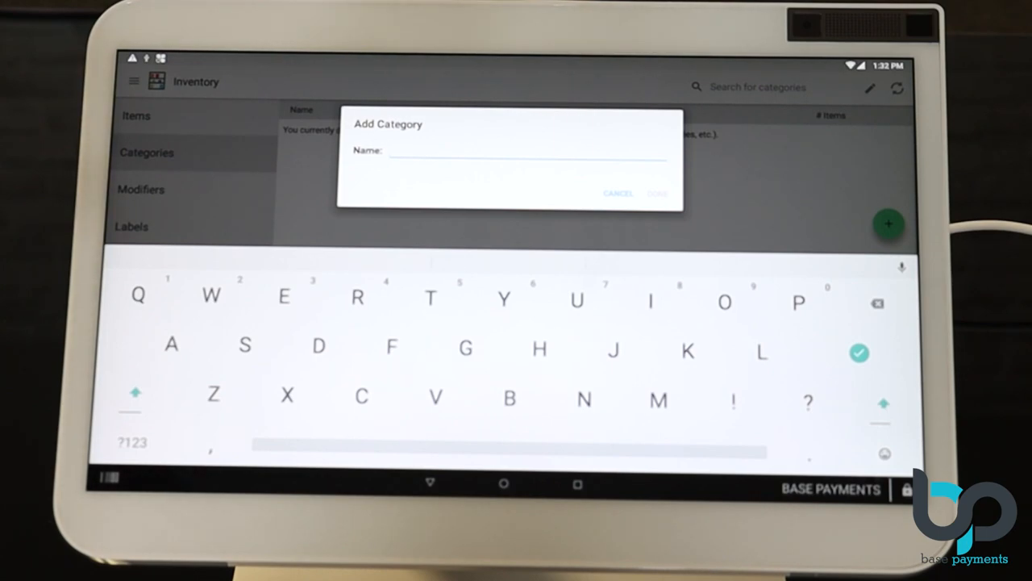
type("B")
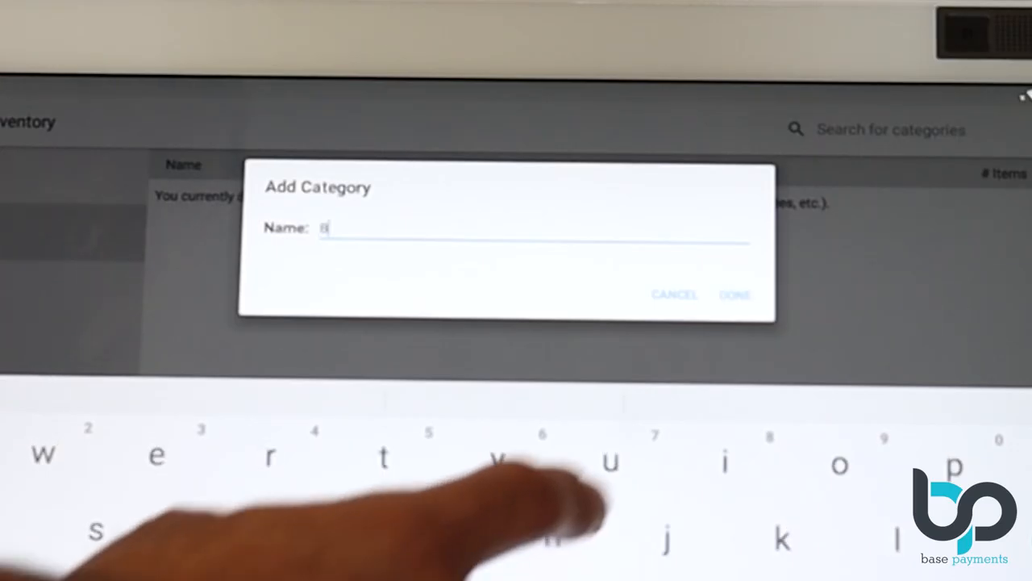
type("urger")
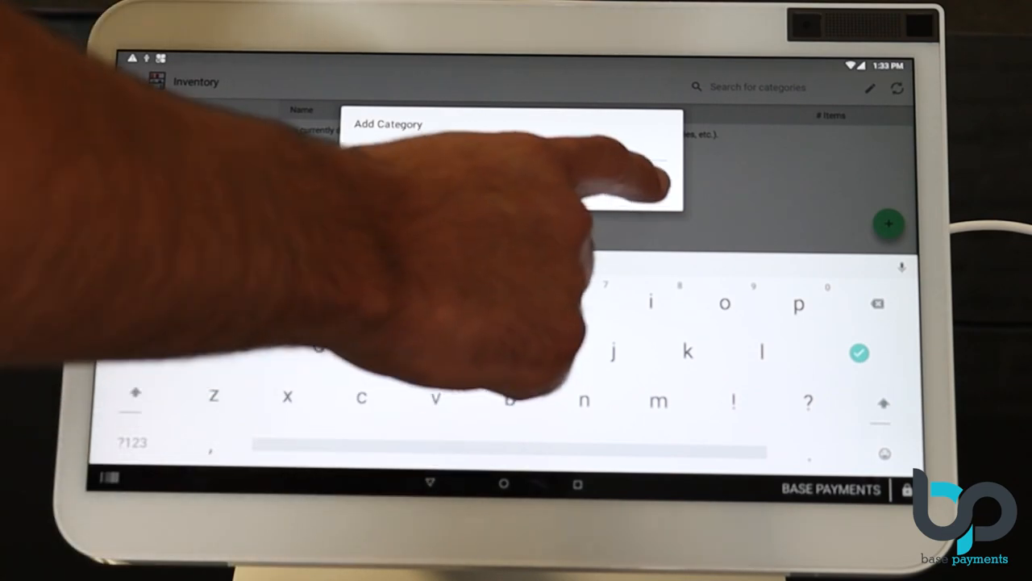
left_click(859, 353)
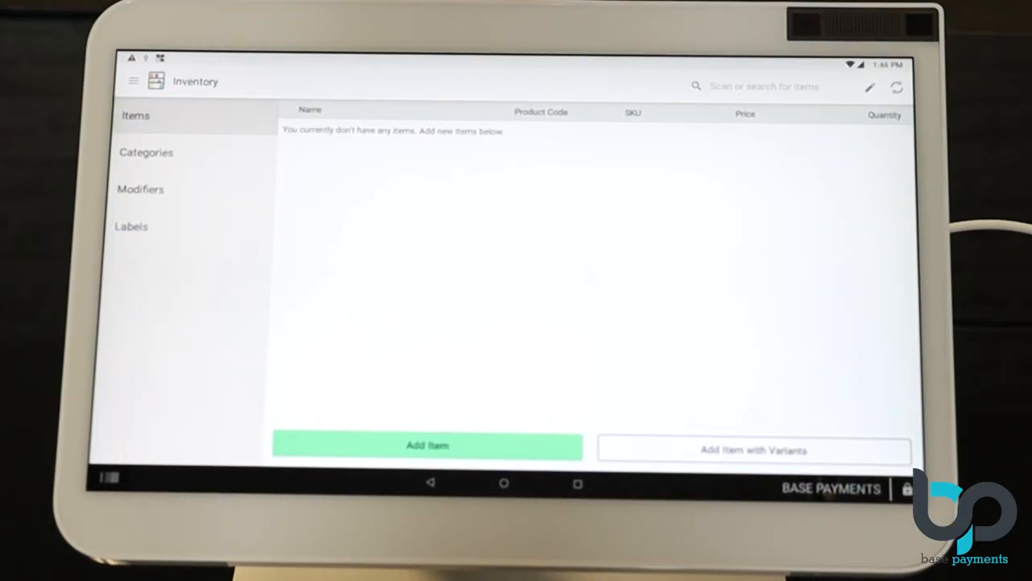
Start a new modifier group and name it 'Burger Modifiers'.
left_click(140, 189)
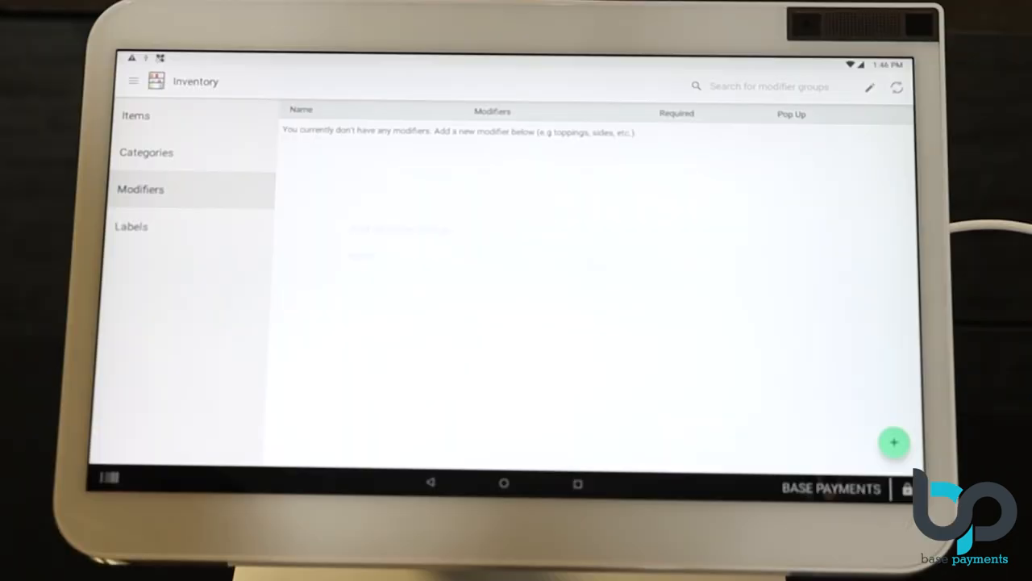
left_click(894, 442)
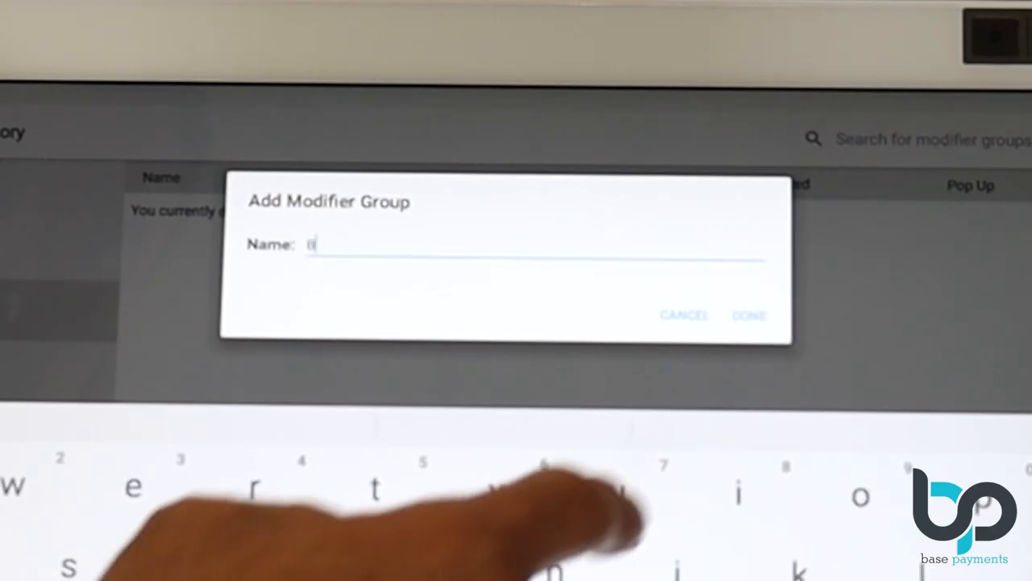
type("Burger")
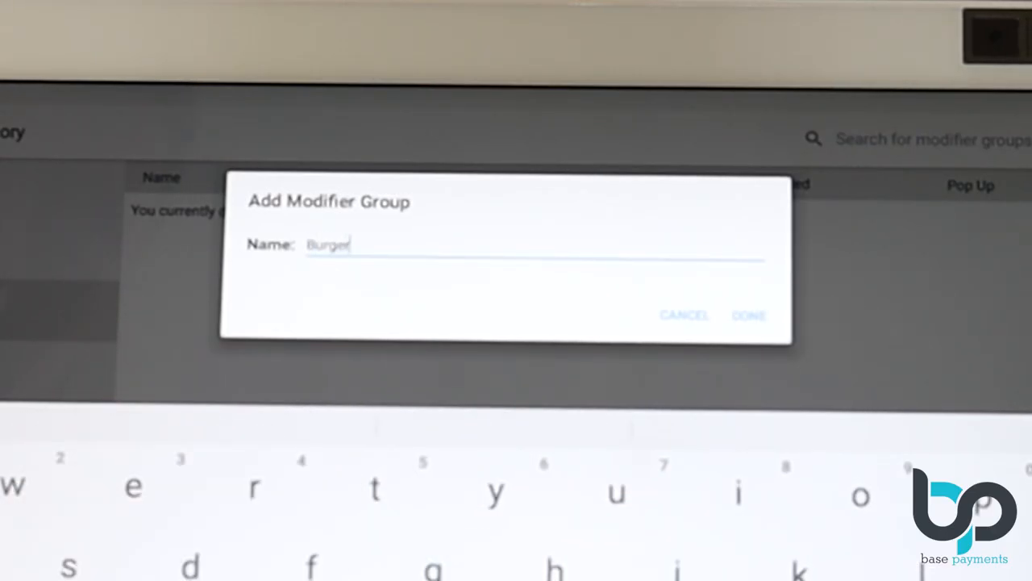
type("Mo")
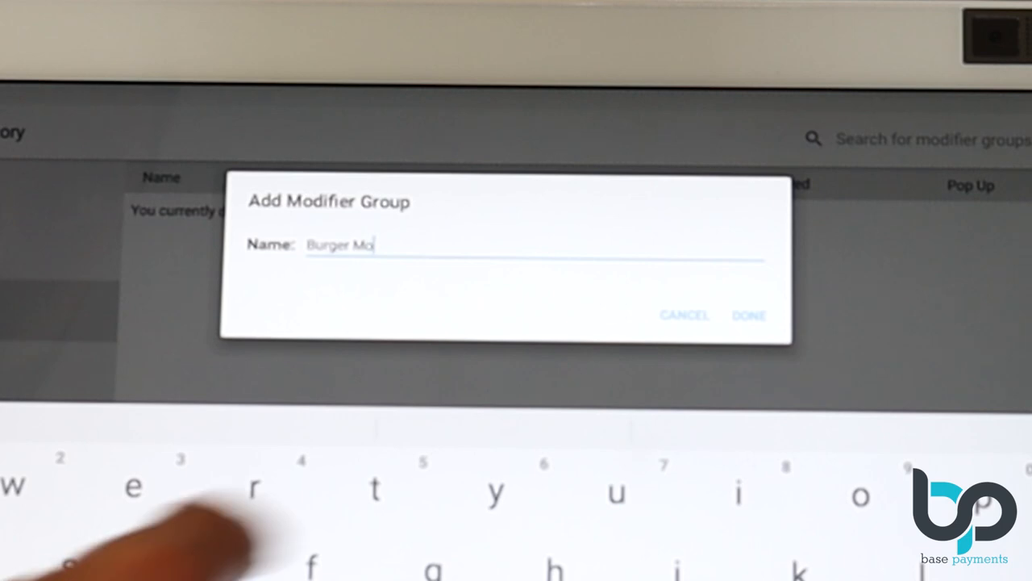
type("difiers")
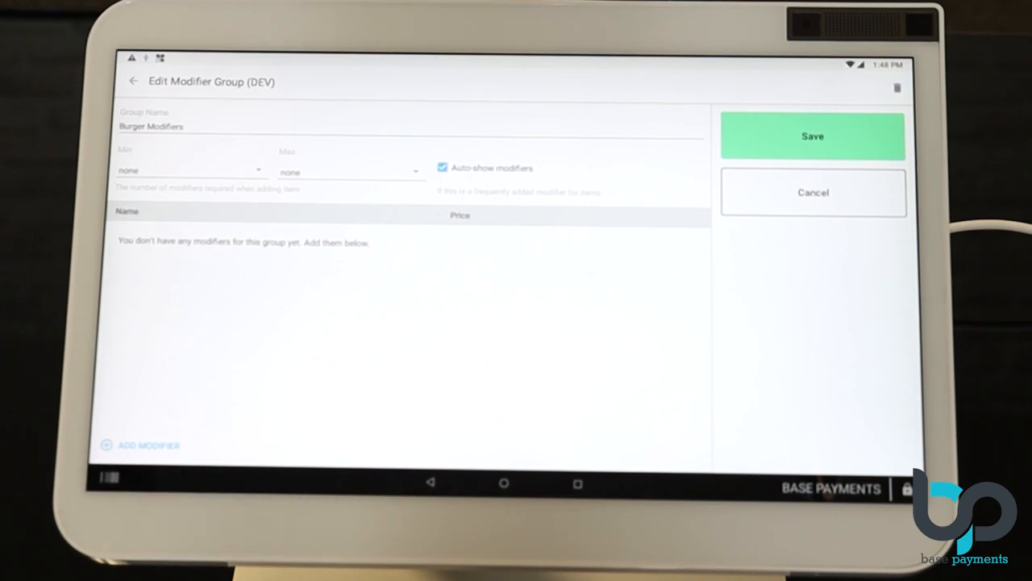
Begin adding a new modifier to the Burger Modifiers group.
left_click(145, 444)
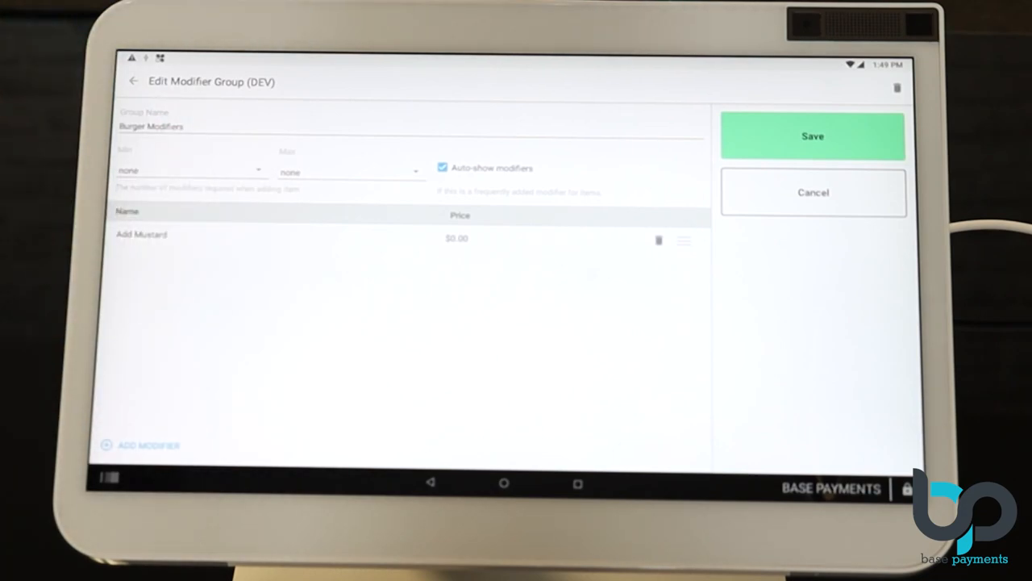
Add an 'Extra Cheese' modifier priced at $0.50 and save it.
left_click(146, 445)
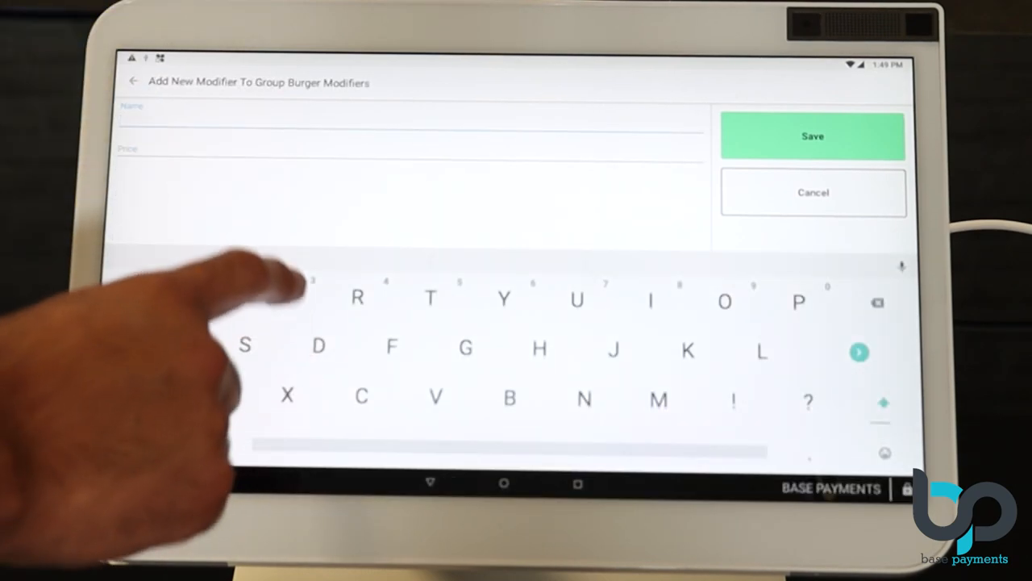
type("Extra")
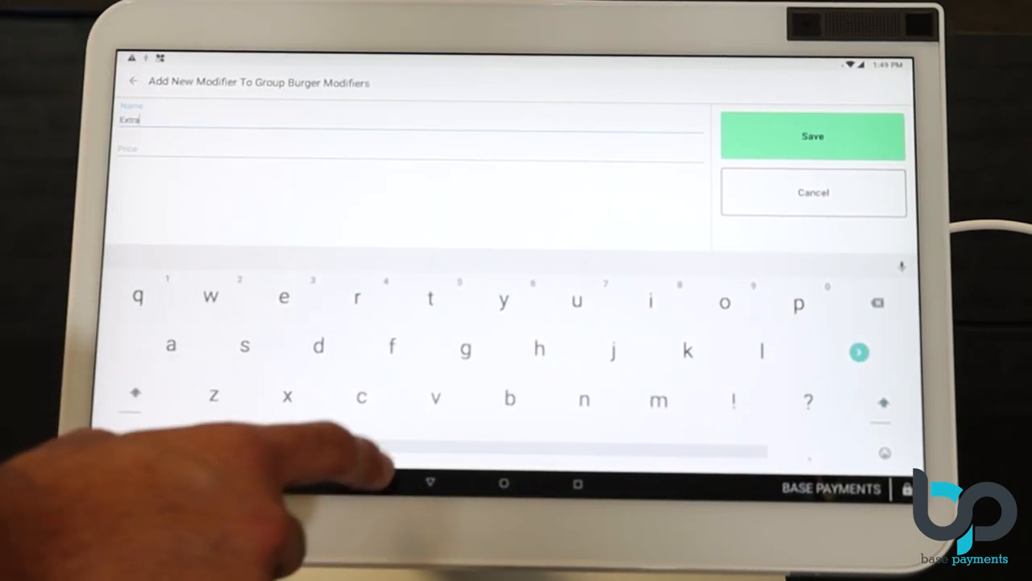
type("Ch")
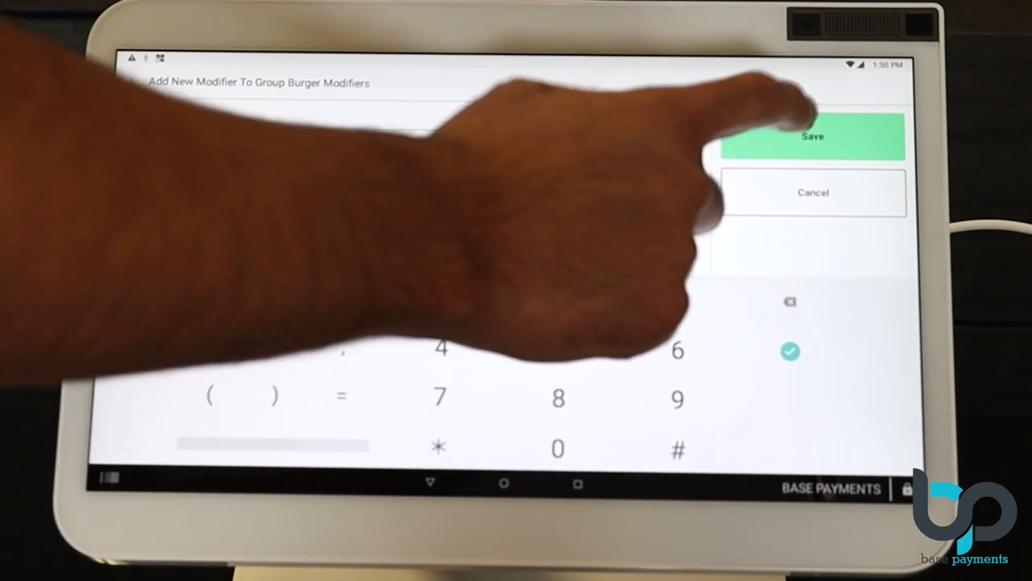
left_click(812, 136)
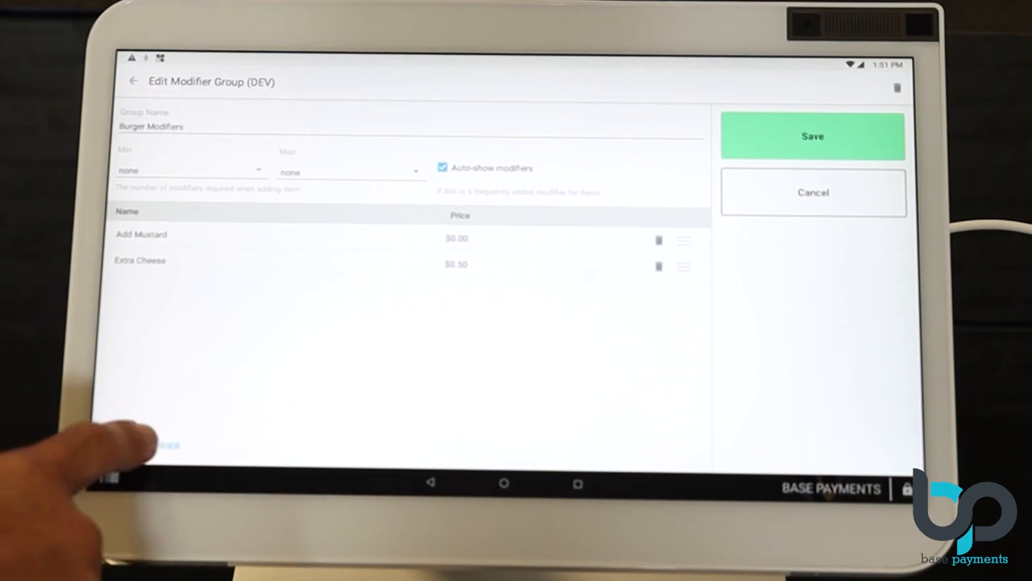
Add free 'Add Pickles' and 'No Lettuce' modifiers, then save the Burger Modifiers group.
left_click(161, 446)
type("Add P")
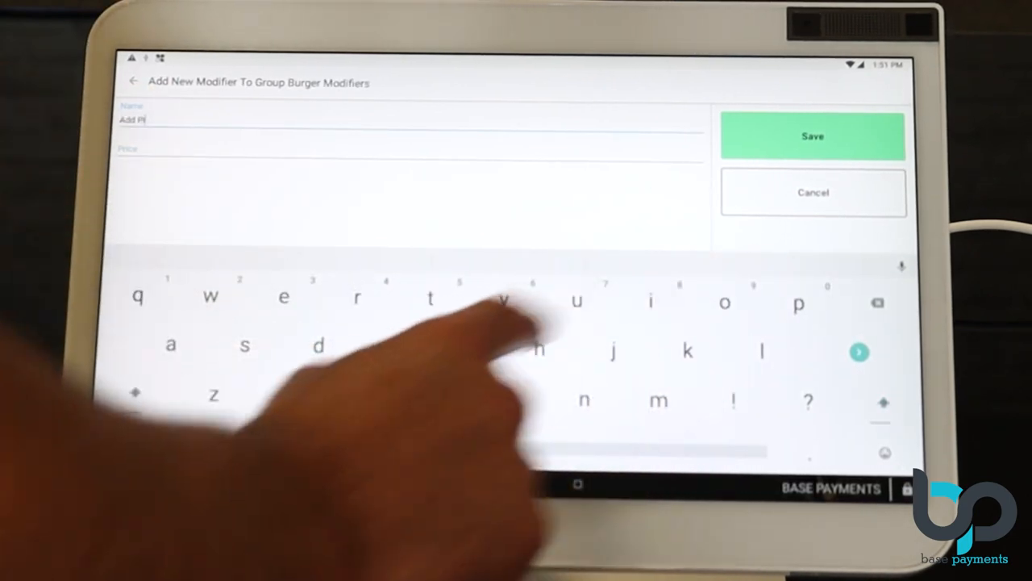
type("ickles")
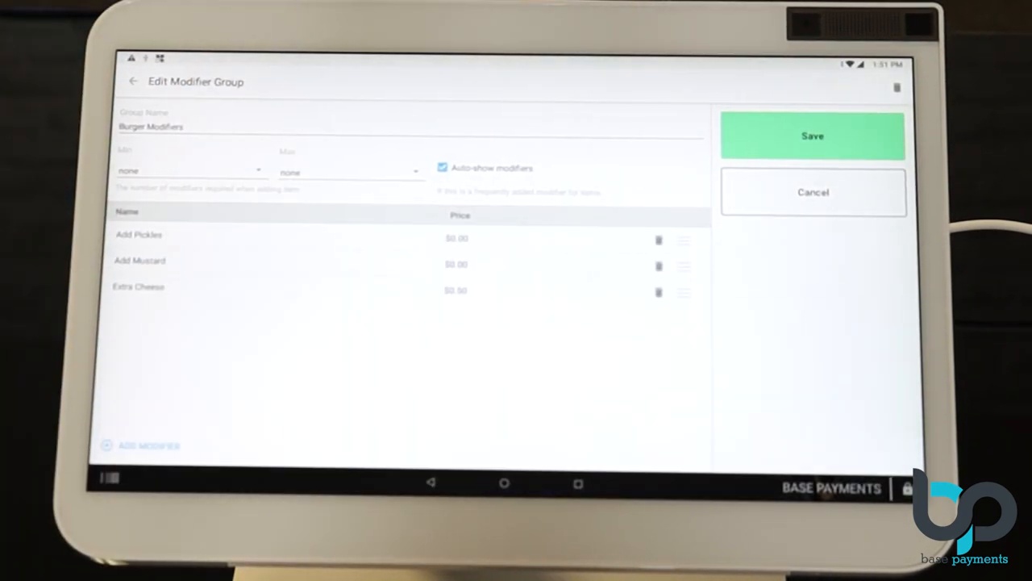
left_click(149, 445)
type("No")
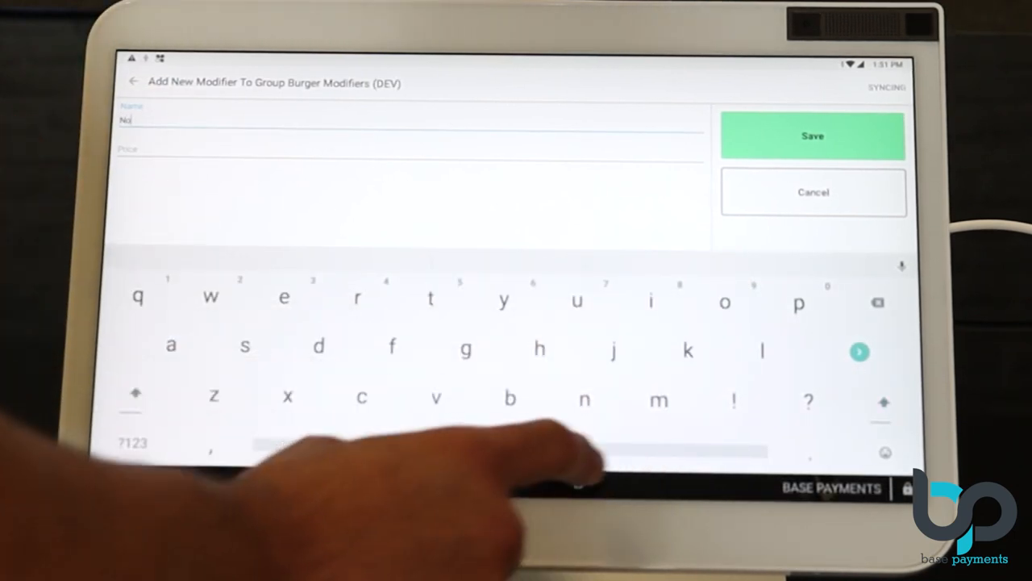
type("Lettuce")
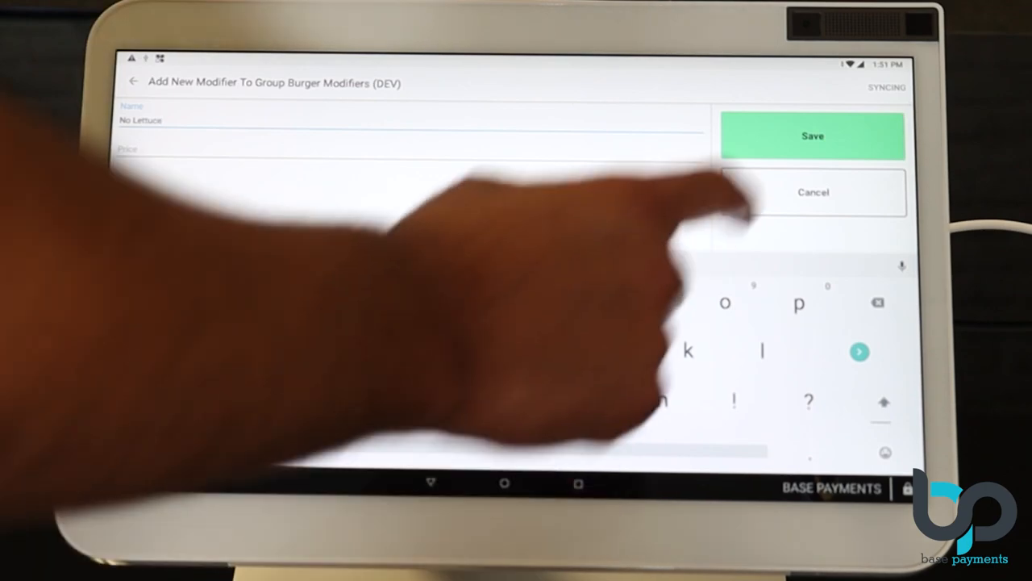
left_click(812, 135)
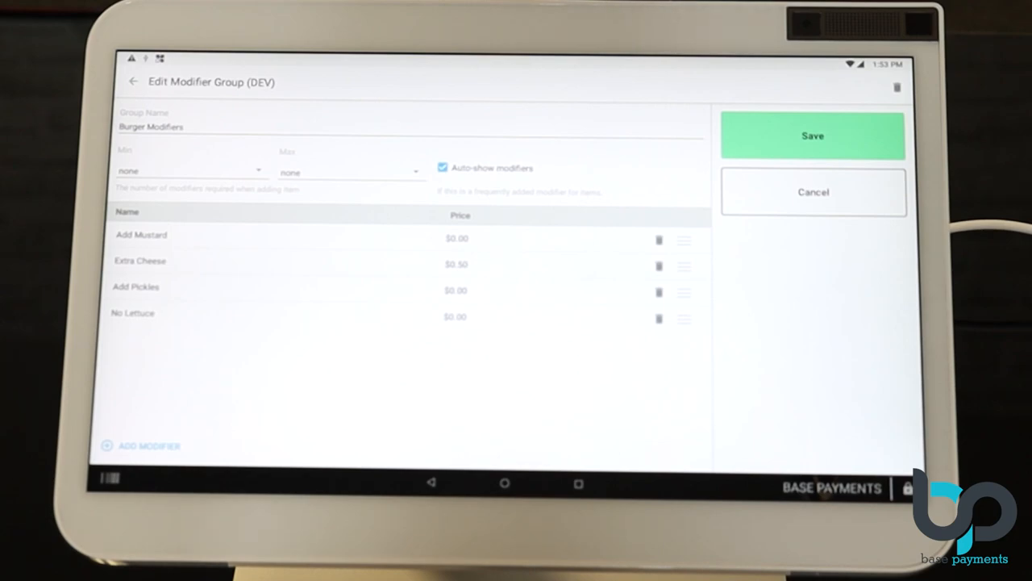
left_click(812, 135)
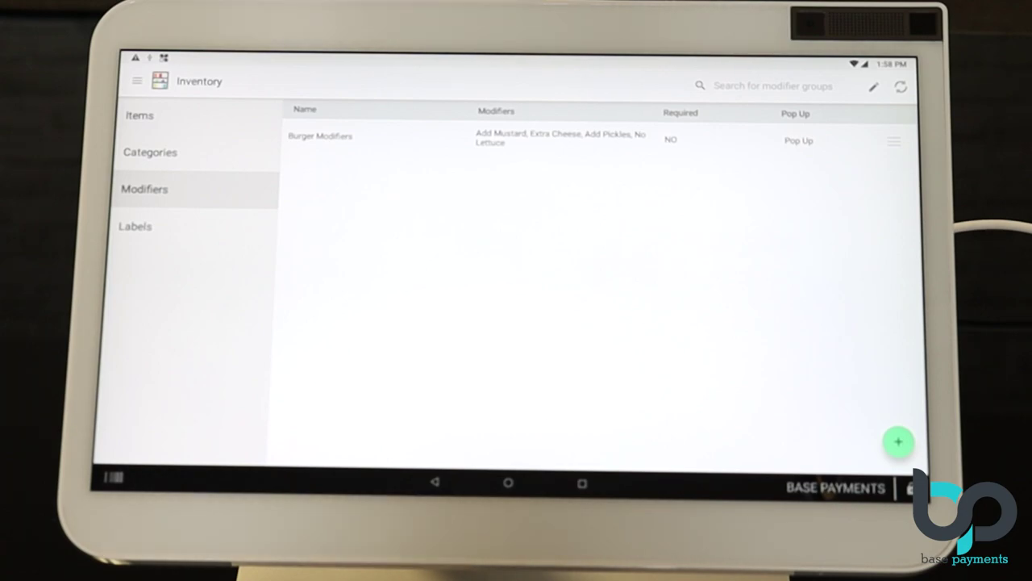
Start a new 'Hamburger' item with a fixed price of 6.19 and item cost of 2.00.
left_click(139, 116)
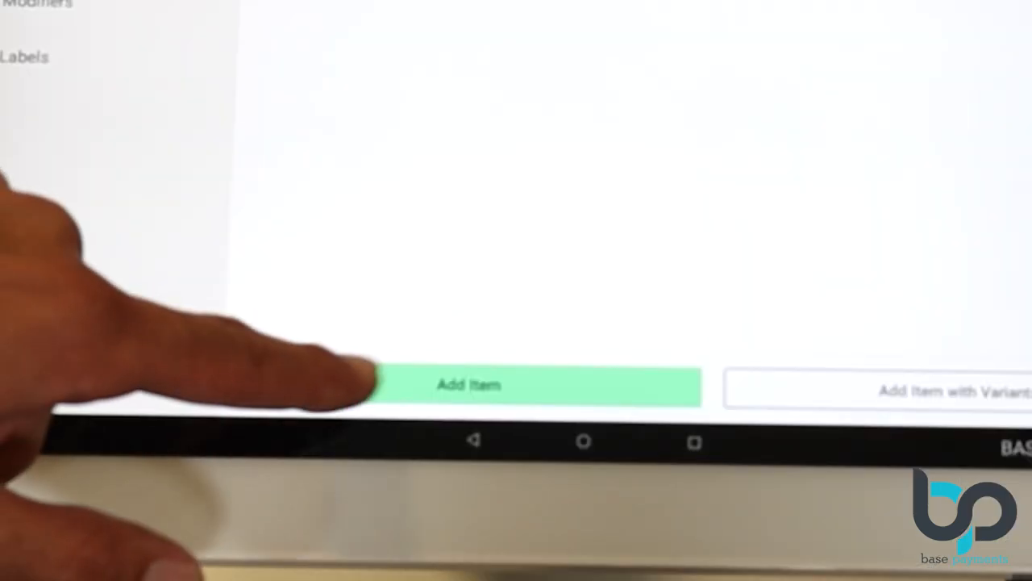
left_click(470, 384)
type("Hamburger")
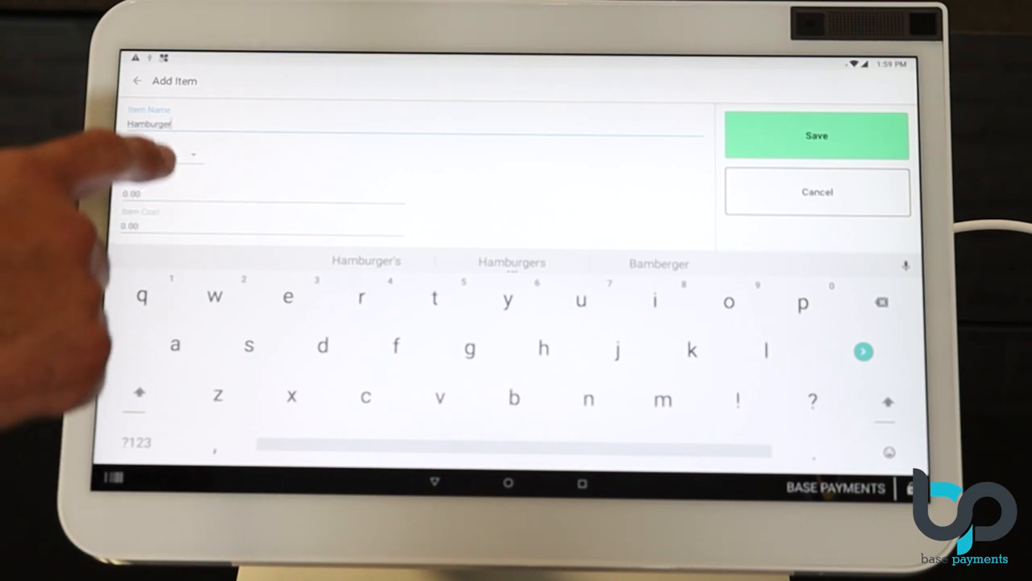
left_click(194, 155)
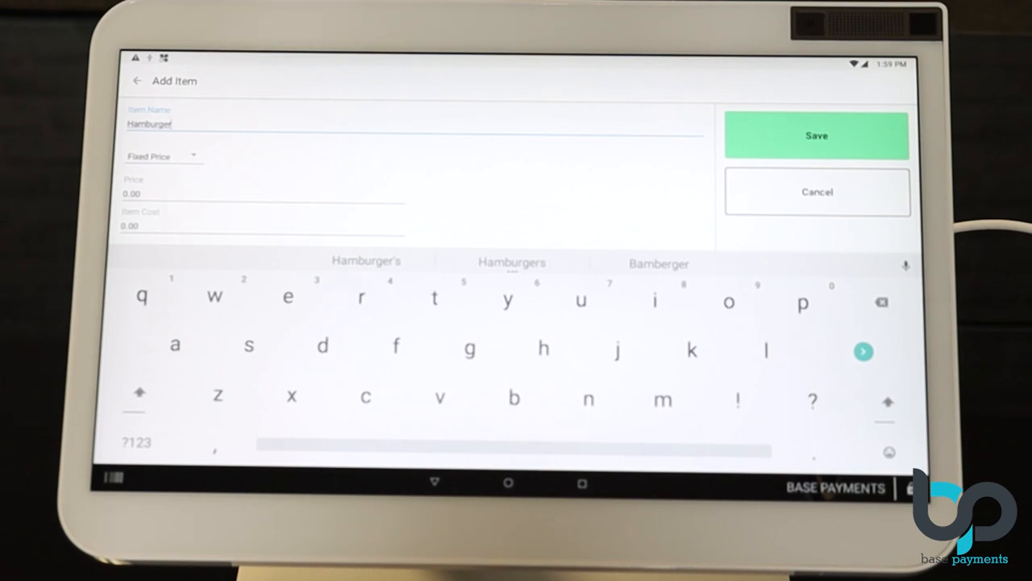
left_click(242, 193)
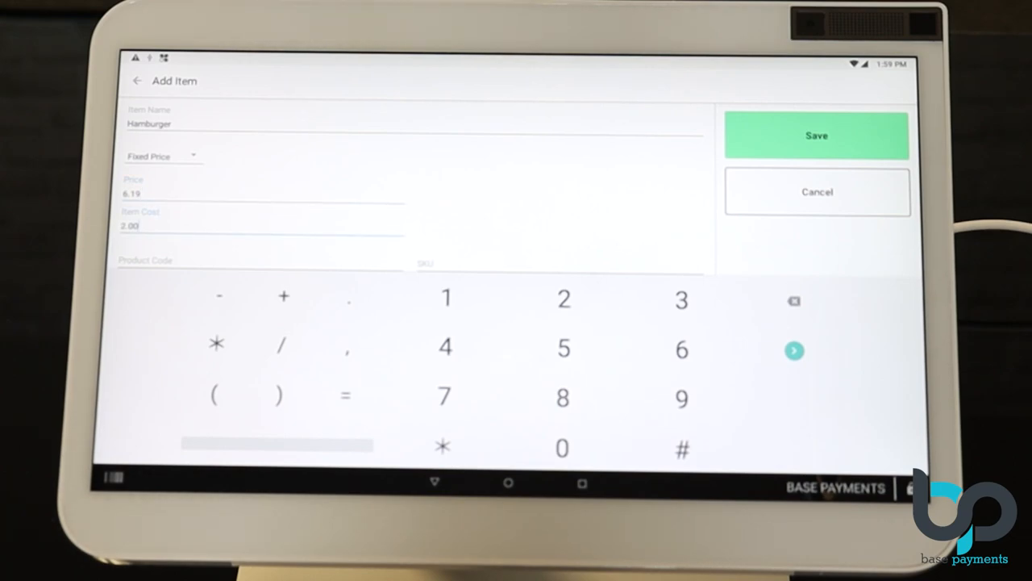
Assign the Hamburger to the Burgers category and apply the Kitchen Printer label.
left_click(794, 350)
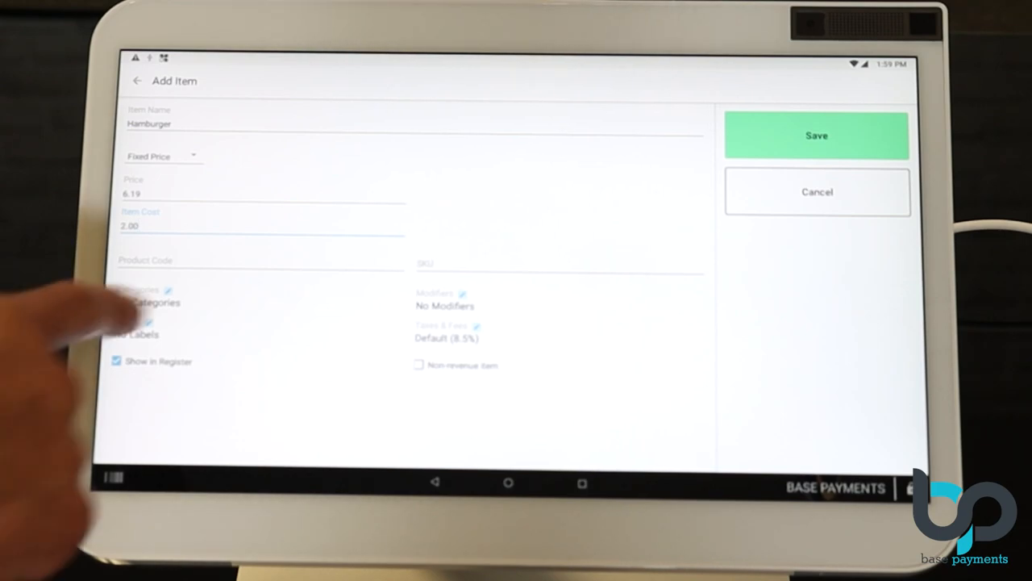
left_click(167, 290)
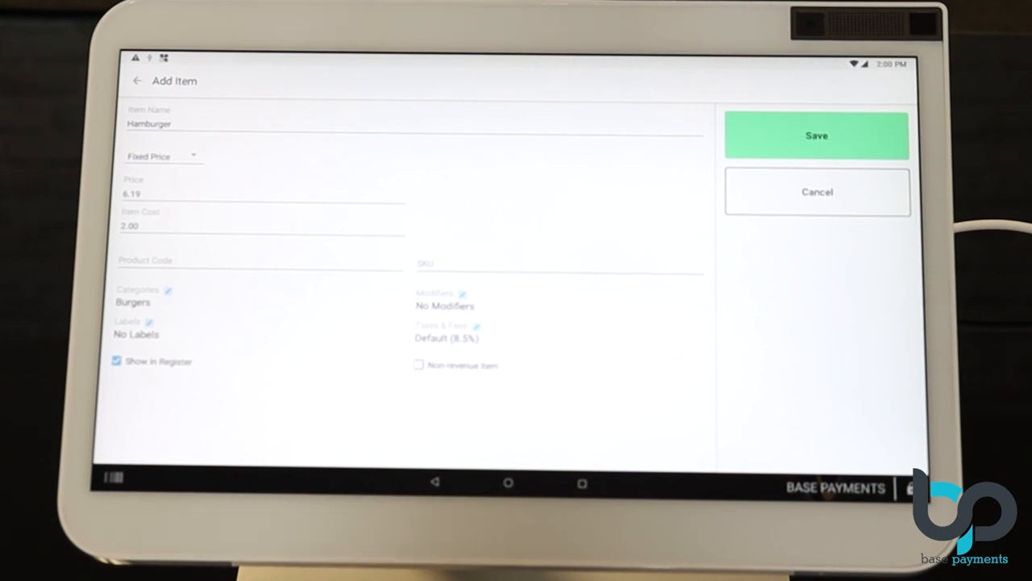
left_click(149, 322)
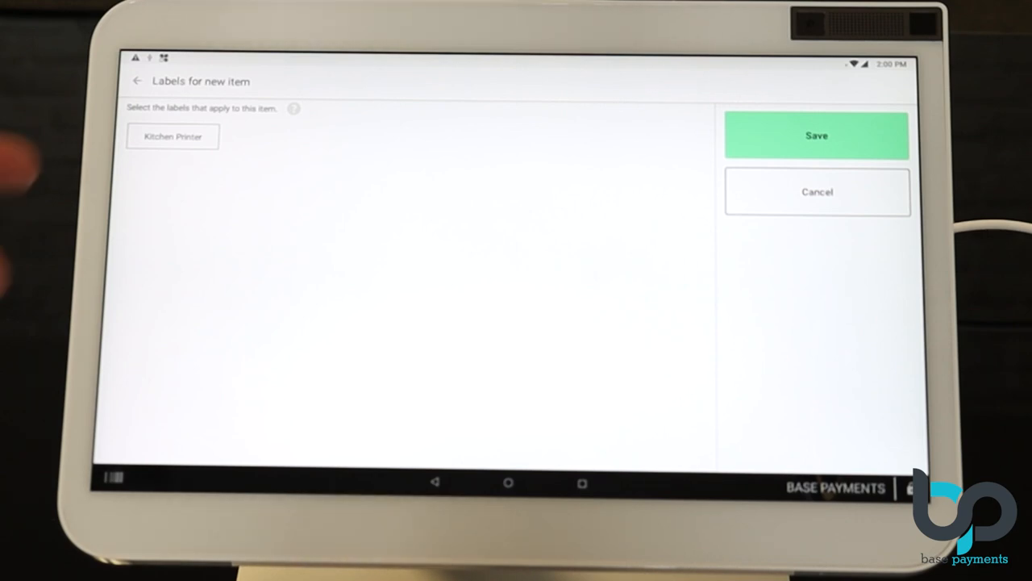
left_click(173, 136)
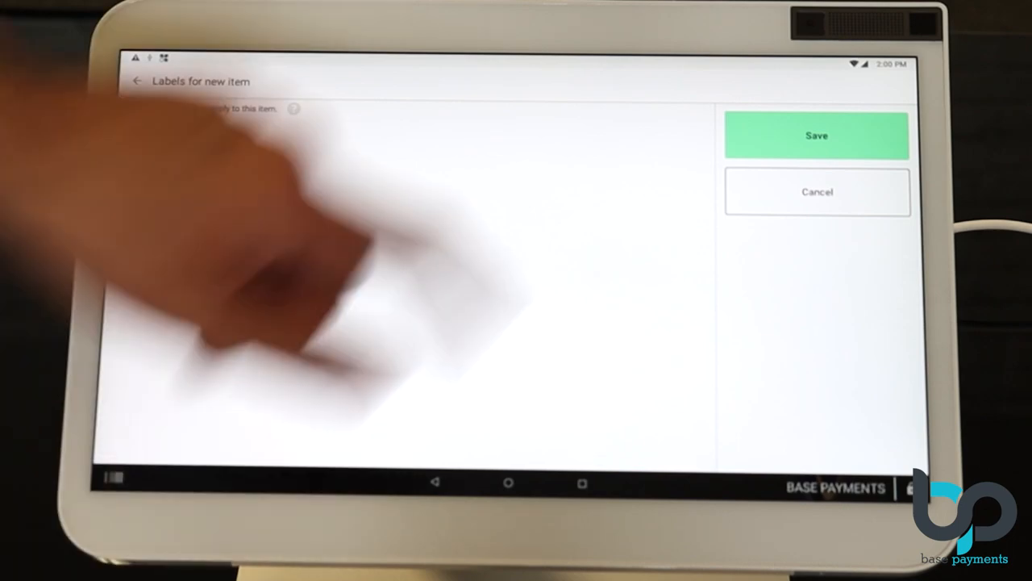
left_click(137, 80)
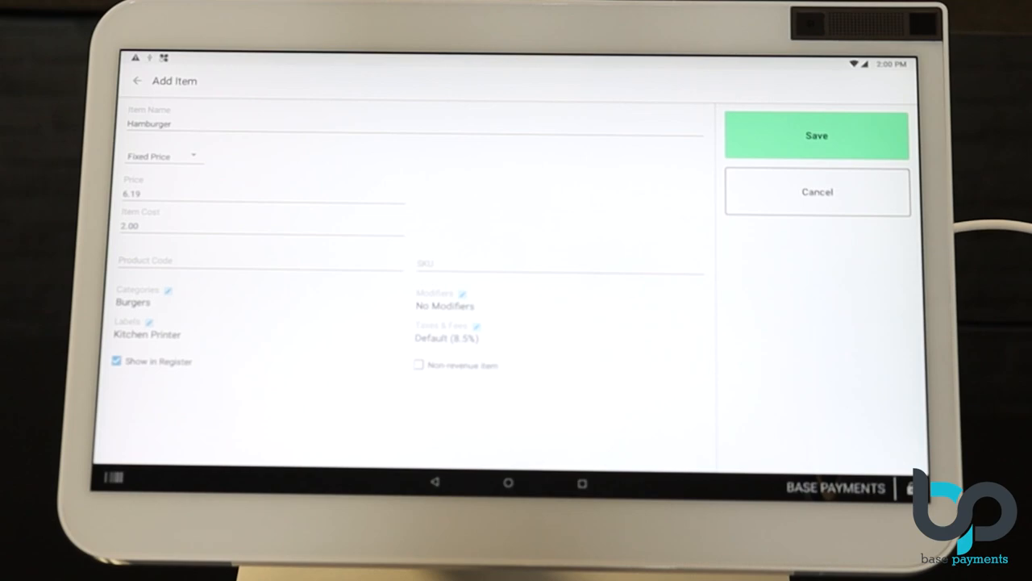
left_click(445, 306)
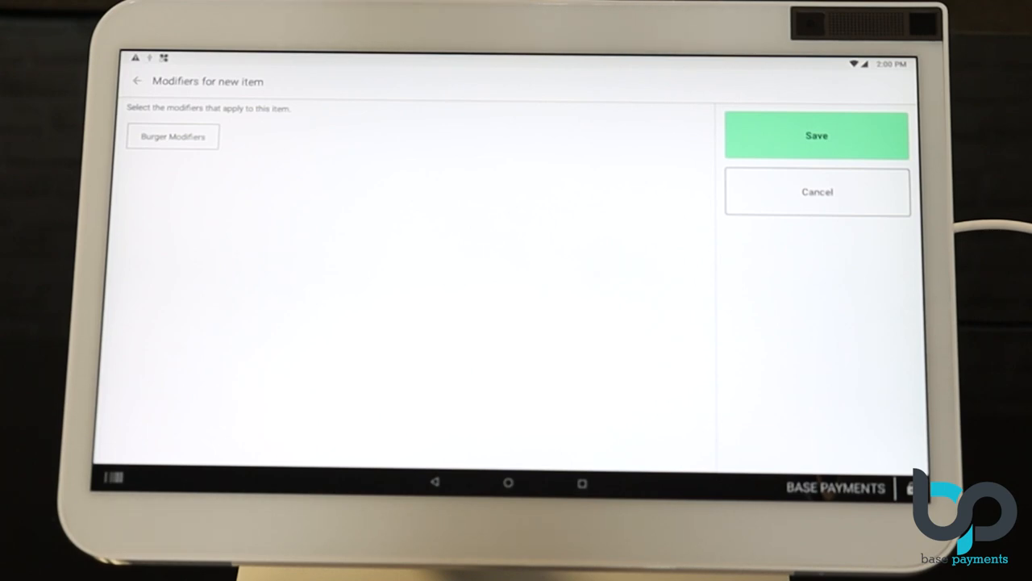
Attach the Burger Modifiers group and save the Hamburger item at $6.19.
left_click(173, 136)
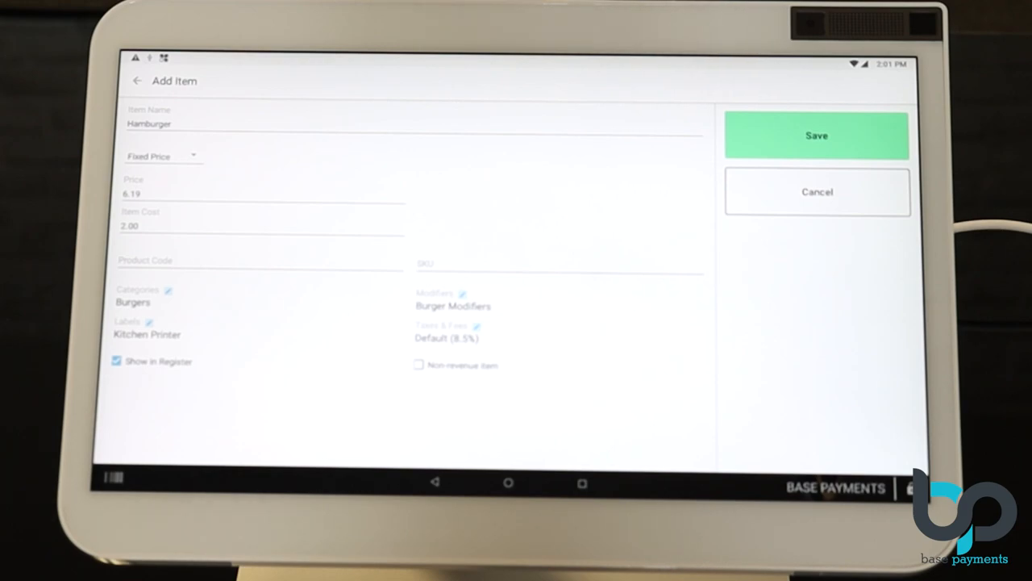
left_click(816, 136)
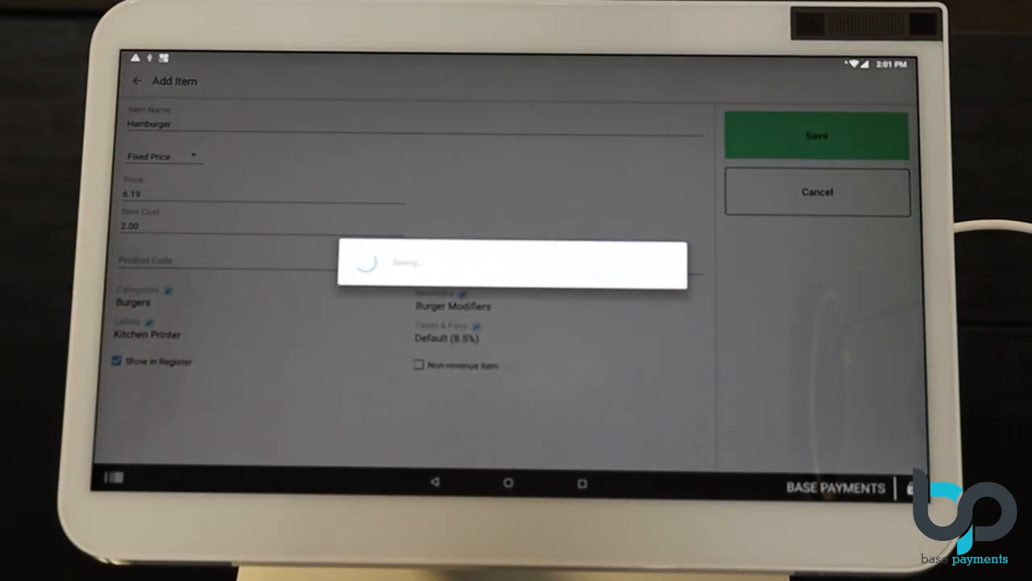
left_click(816, 136)
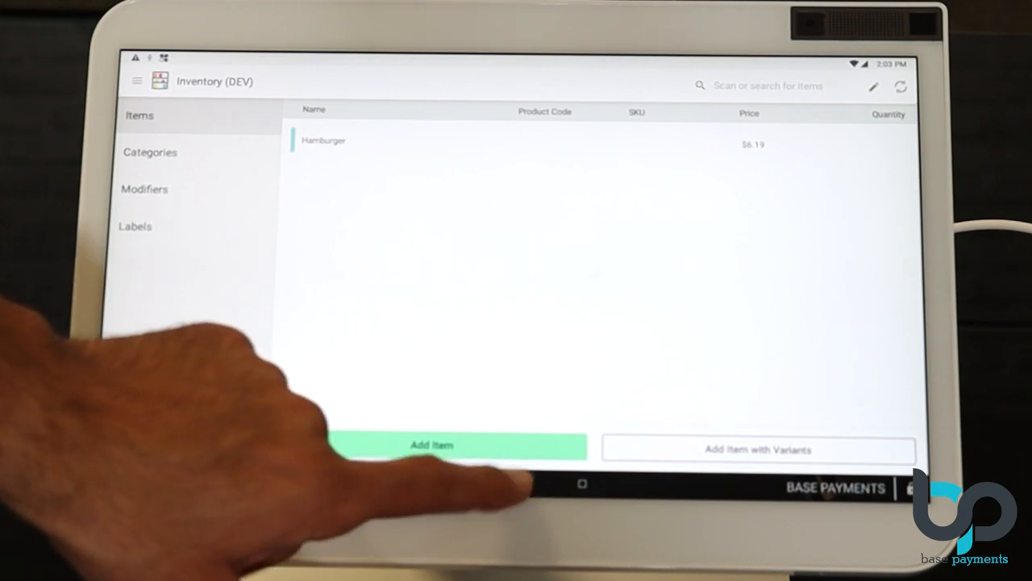
Enable auto-printing of Kitchen Printer items on the station printer and save.
left_click(582, 484)
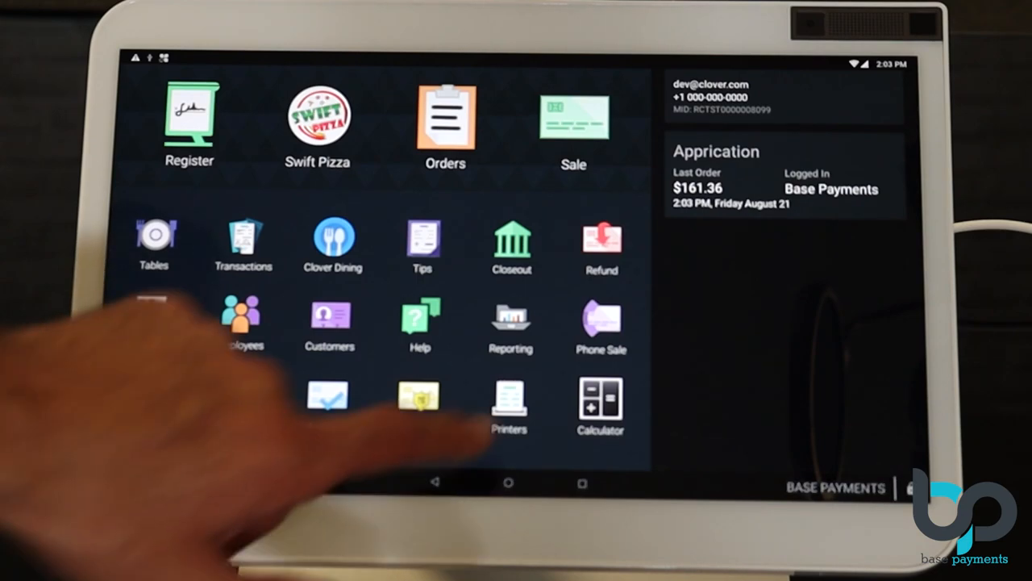
left_click(509, 400)
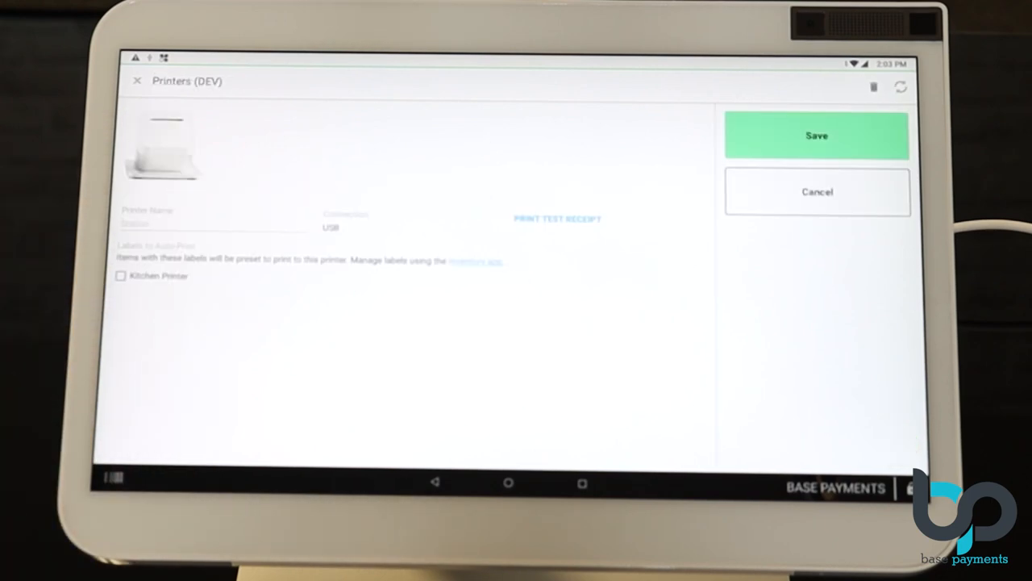
left_click(121, 275)
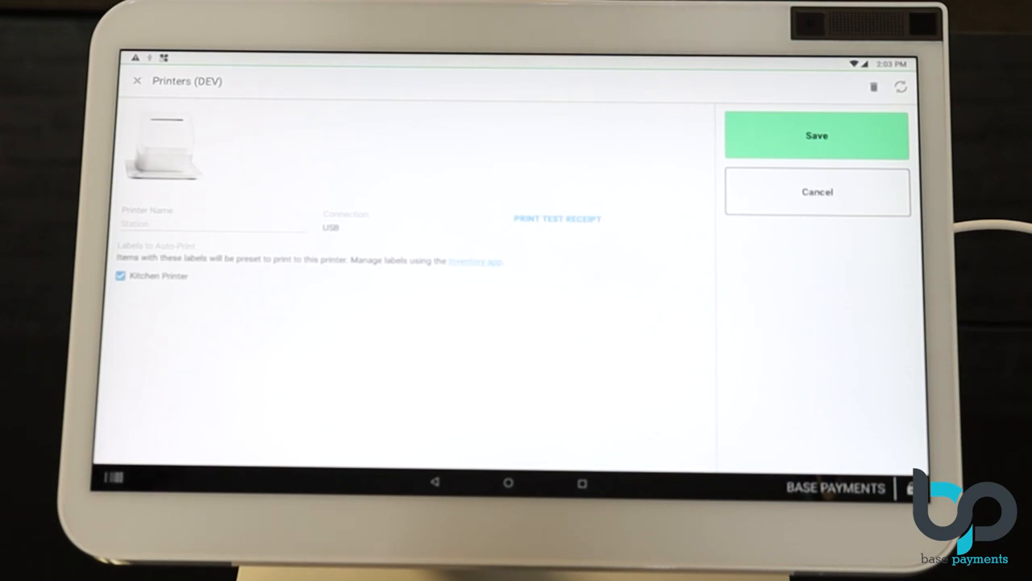
left_click(817, 135)
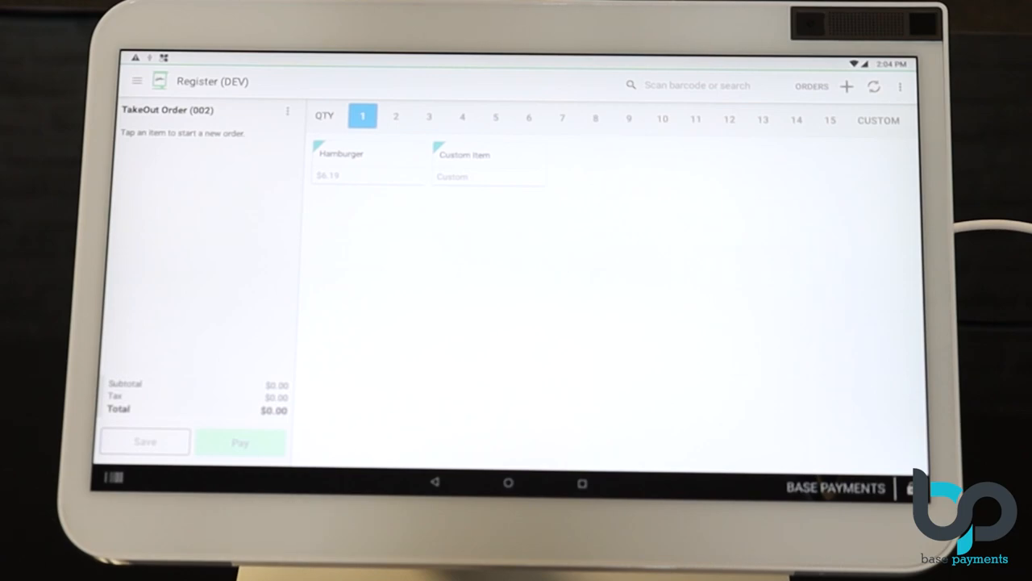
Add a Hamburger with Add Mustard, Extra Cheese and No Lettuce, totaling $7.26.
left_click(367, 161)
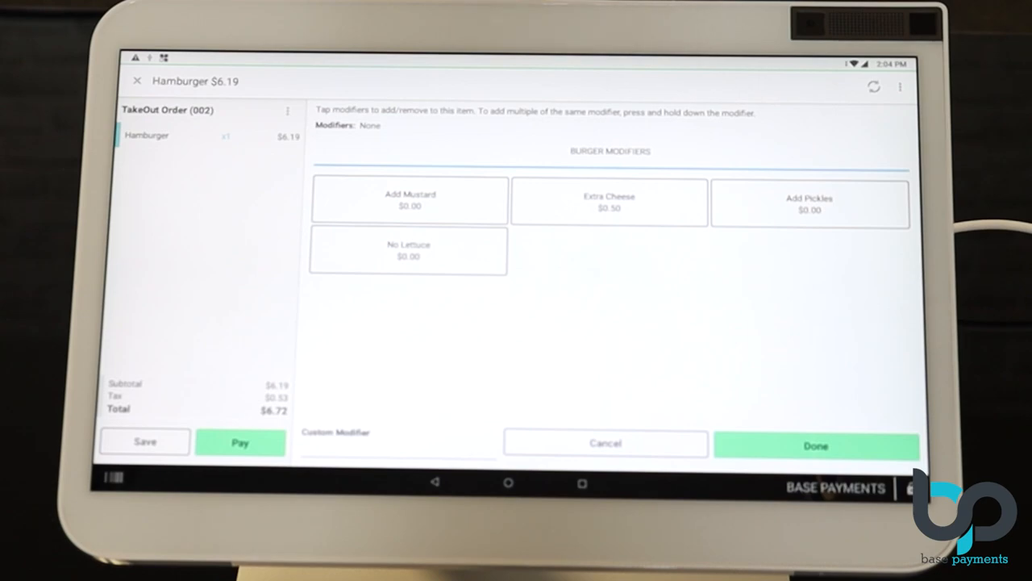
left_click(409, 199)
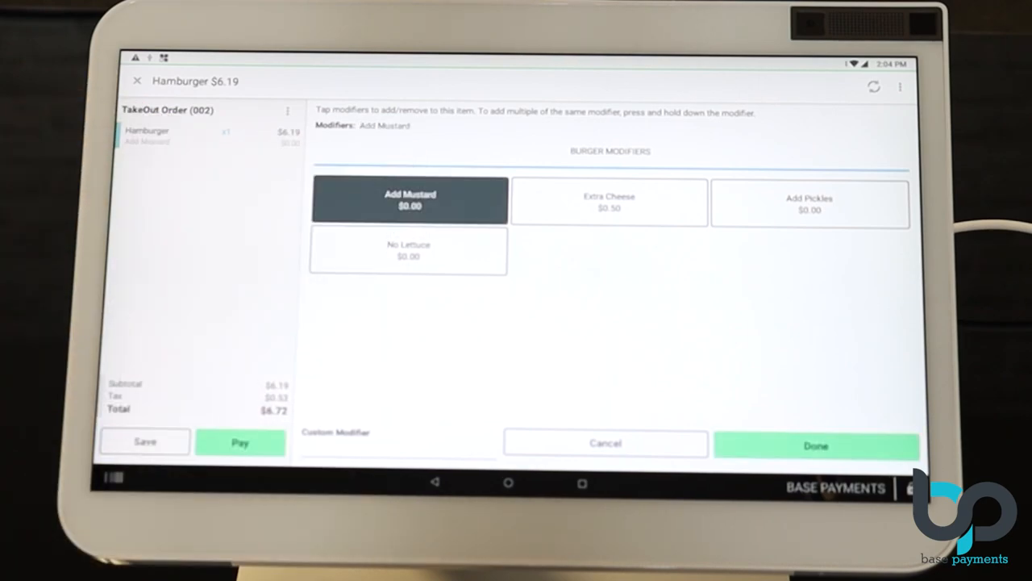
left_click(609, 200)
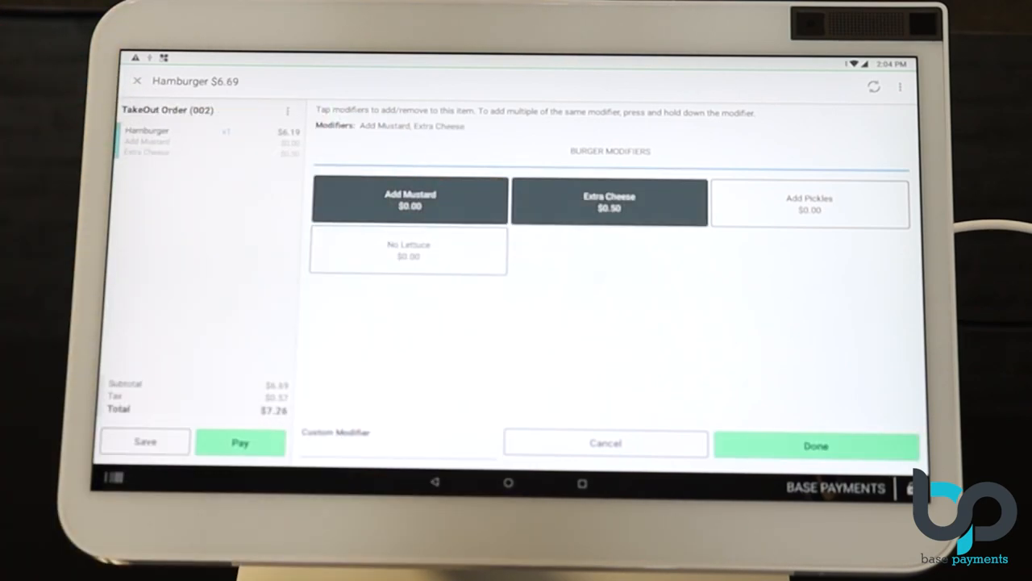
left_click(408, 250)
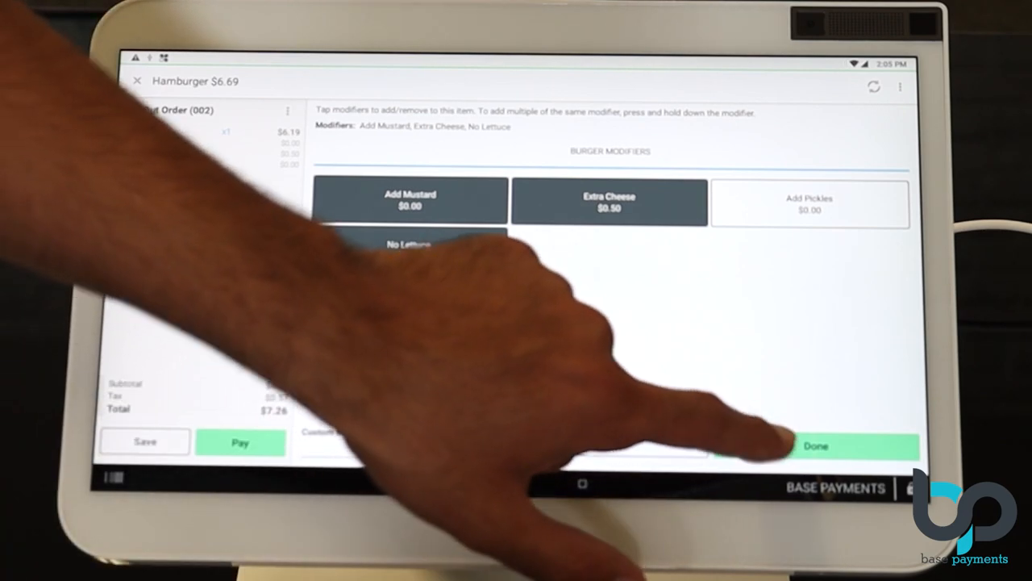
left_click(839, 446)
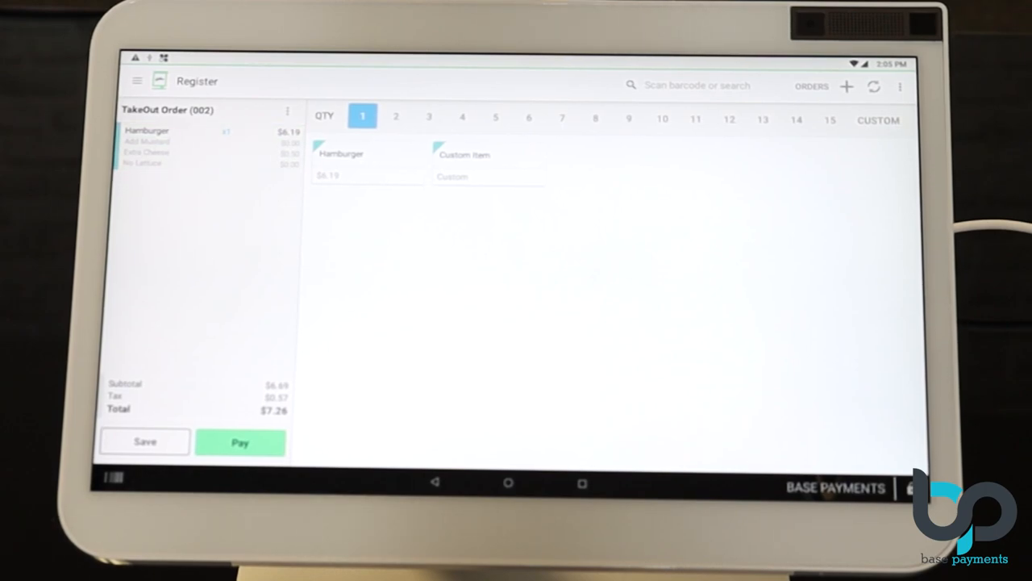
Pay the $7.26 takeout order with exact cash.
left_click(240, 442)
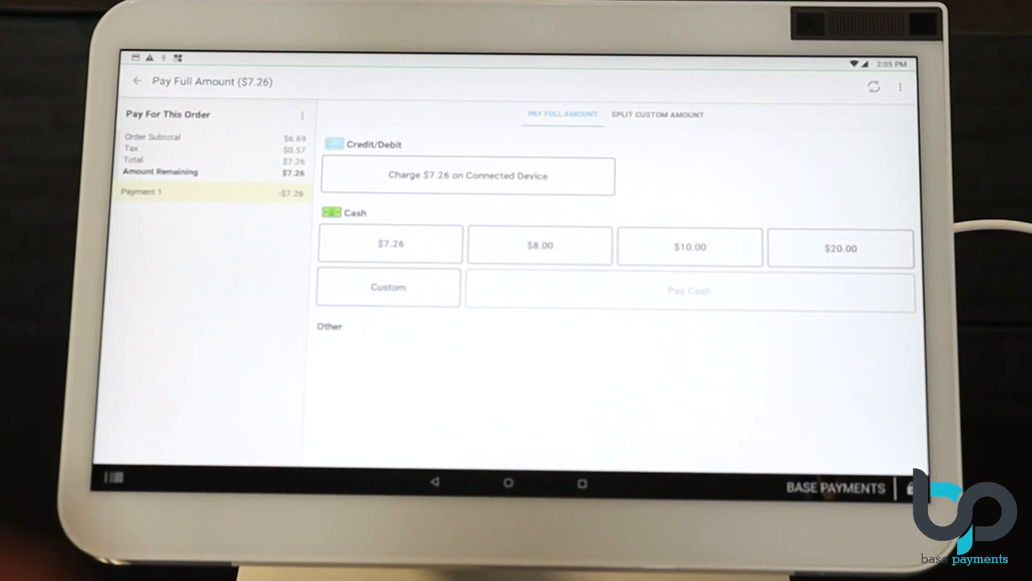
left_click(390, 244)
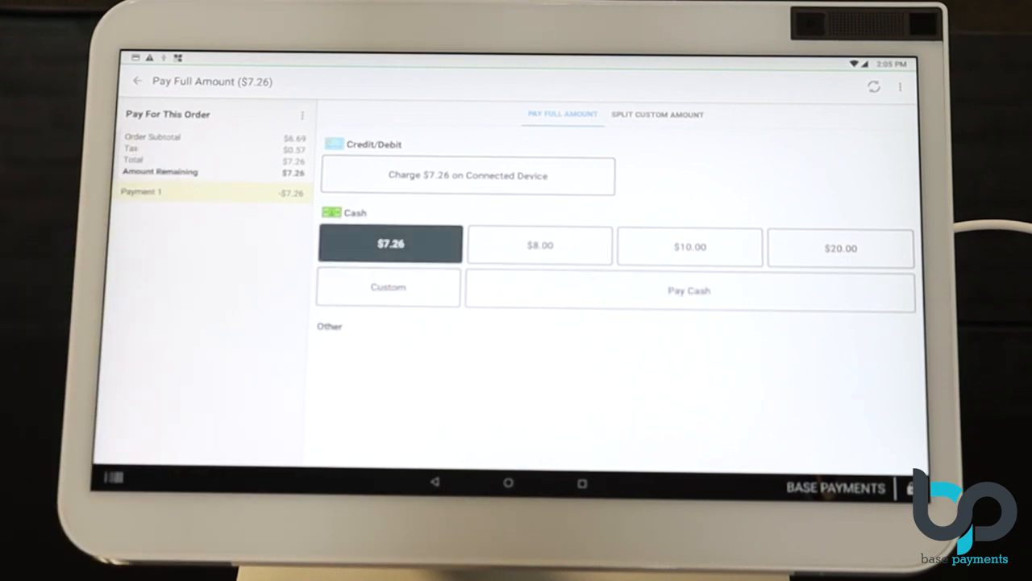
left_click(689, 291)
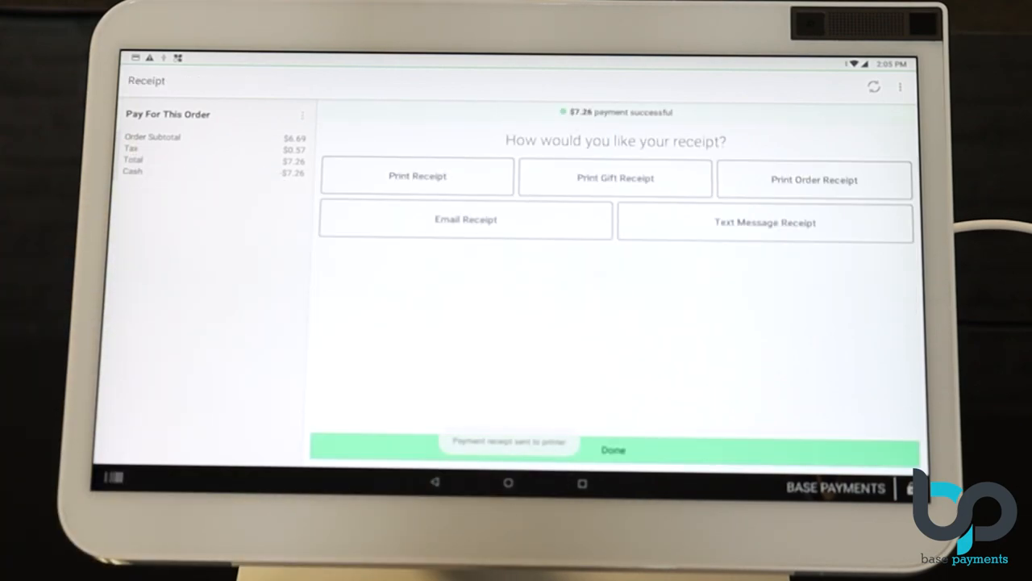